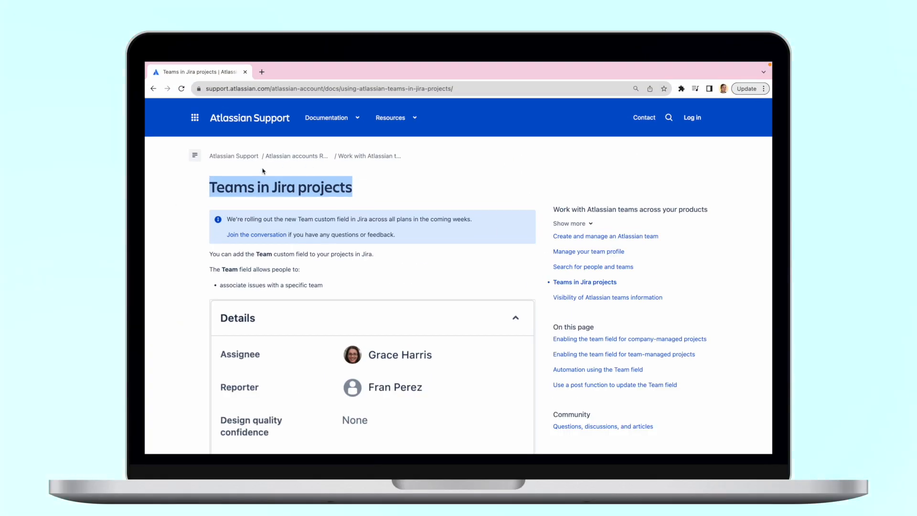
# Scroll through the Teams in Jira projects article past the Details example and Team search filter.
pyautogui.scroll(-3)
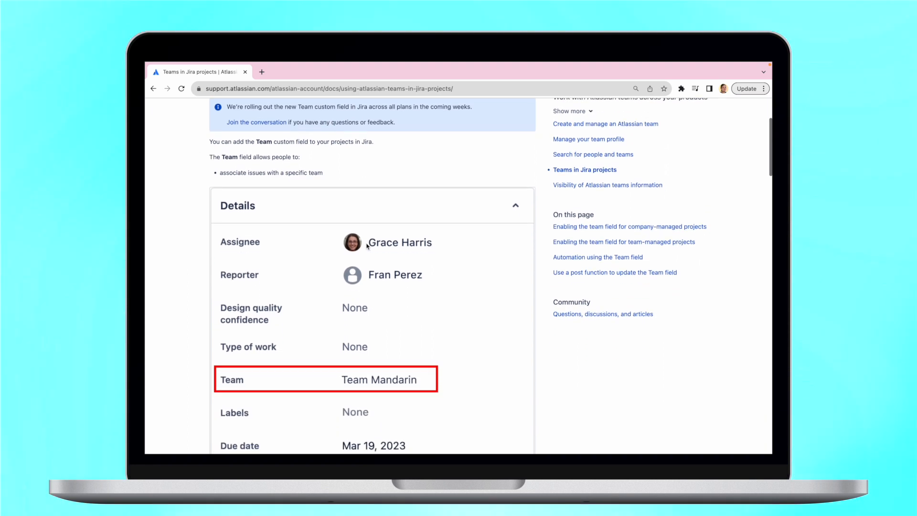
pyautogui.scroll(-3)
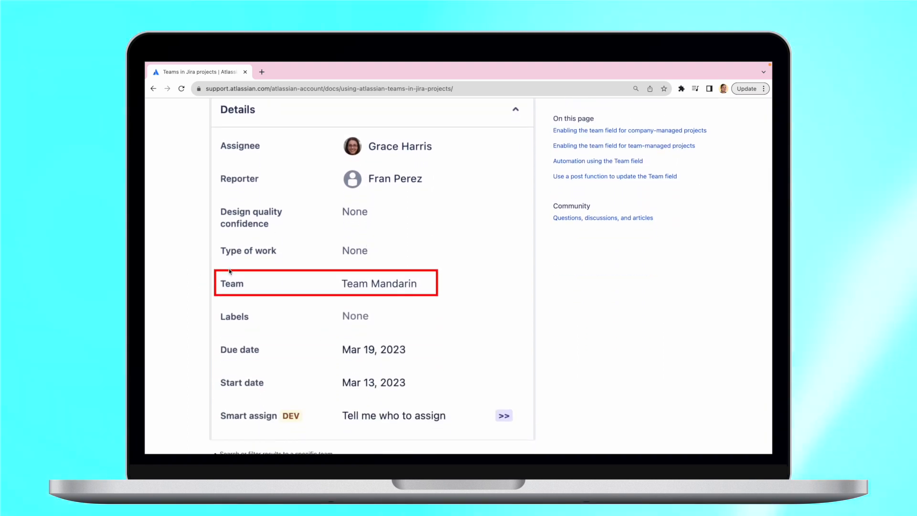
pyautogui.scroll(-3)
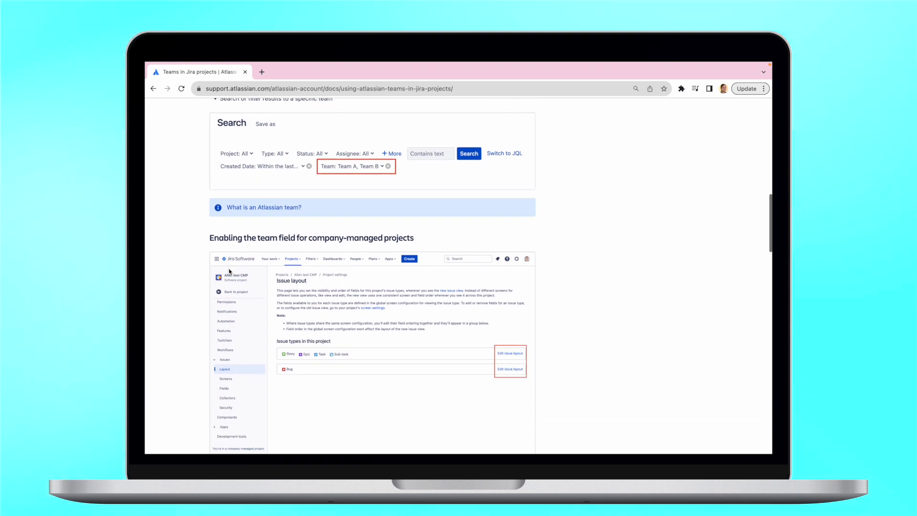
pyautogui.scroll(-3)
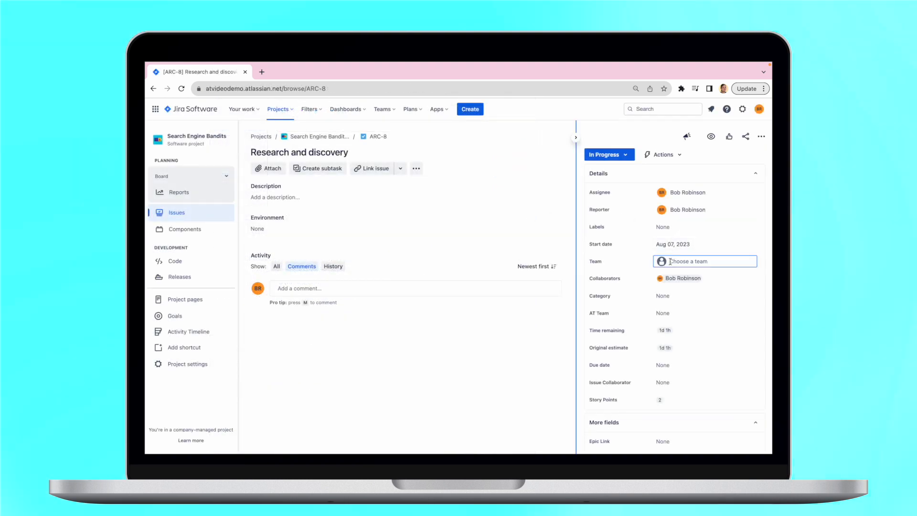
# Choose Sample team in the Team field of ARC-8 Research and discovery.
pyautogui.click(705, 261)
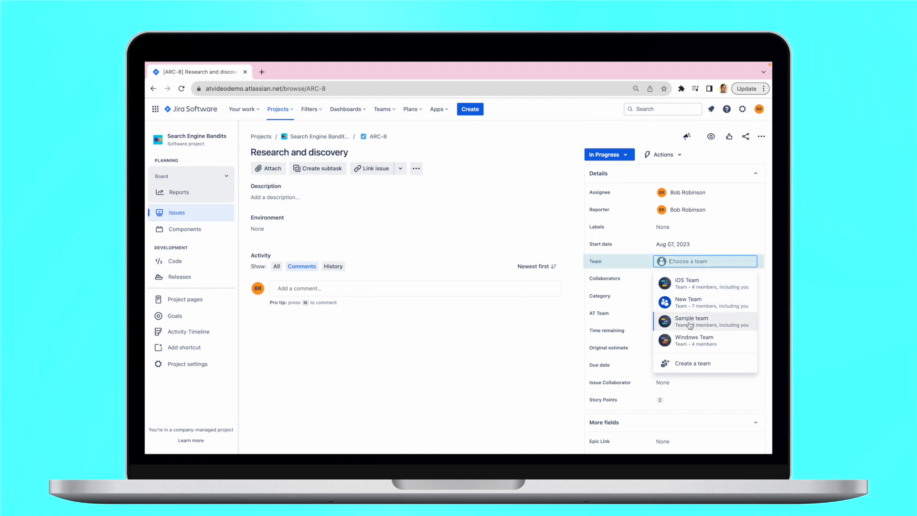
pyautogui.click(691, 321)
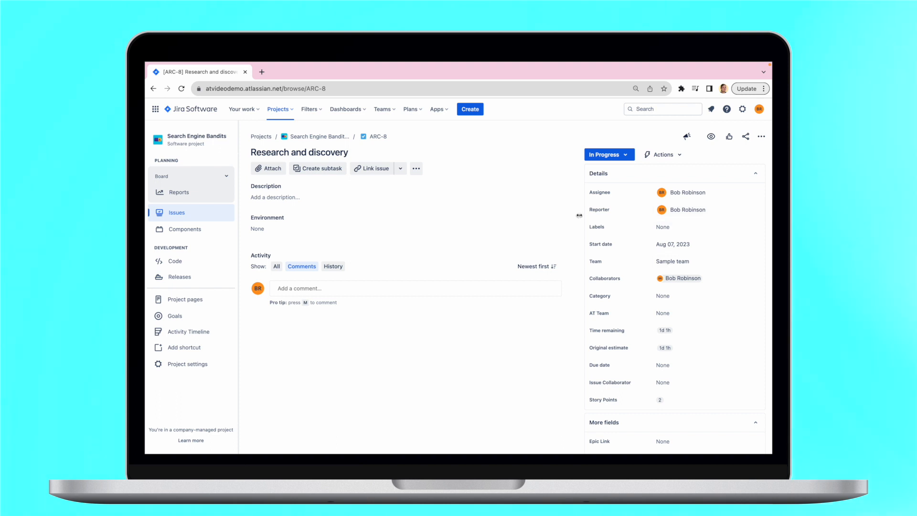
pyautogui.moveTo(565, 233)
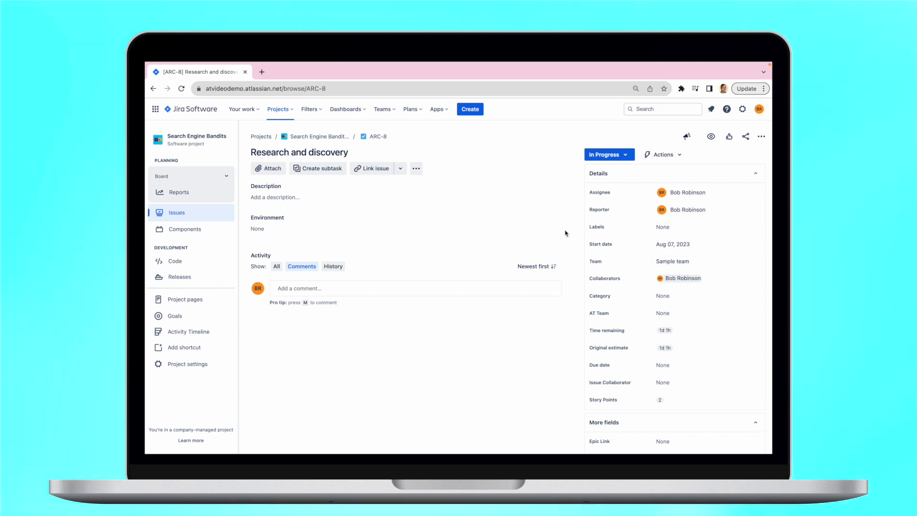
# Launch Activity Timeline from the Your Apps list in the Apps menu.
pyautogui.click(437, 109)
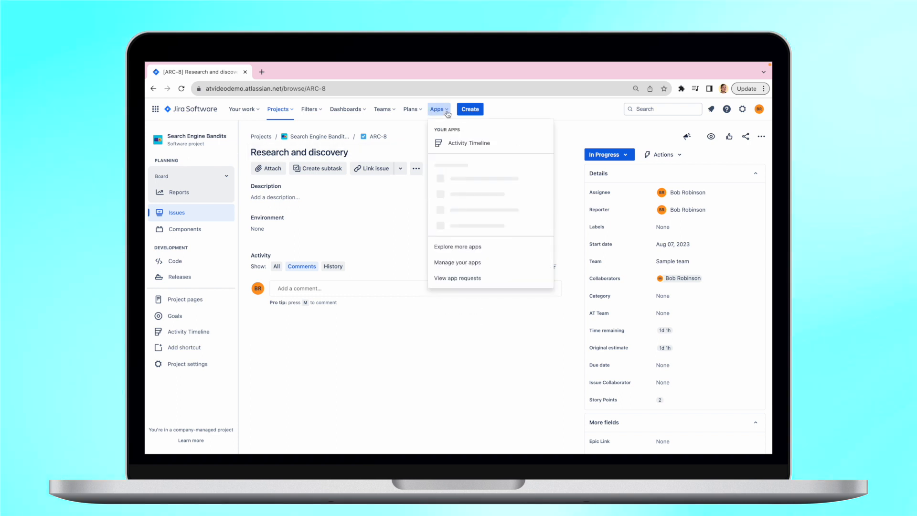
pyautogui.click(468, 143)
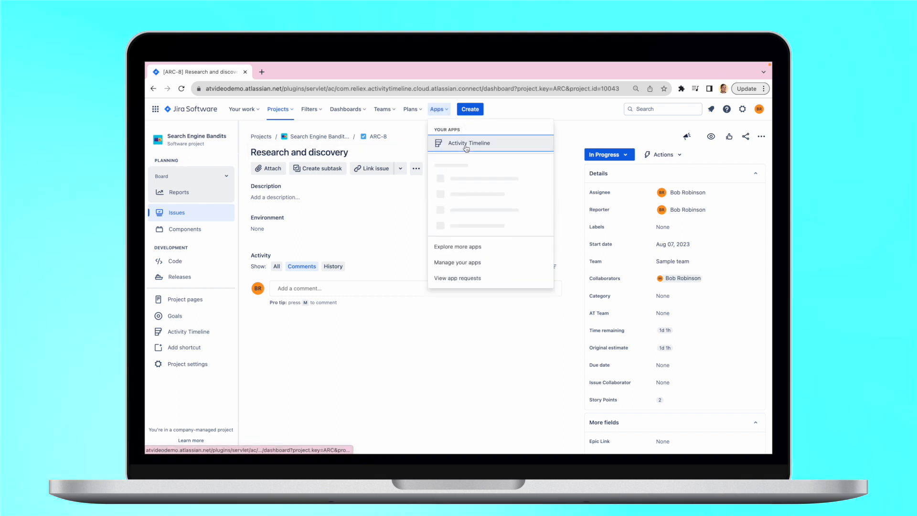
pyautogui.click(468, 143)
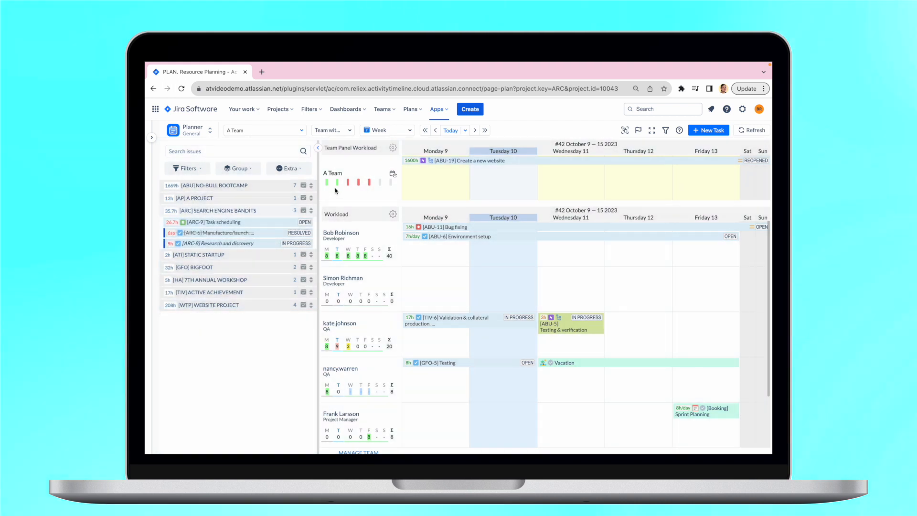
pyautogui.moveTo(357, 256)
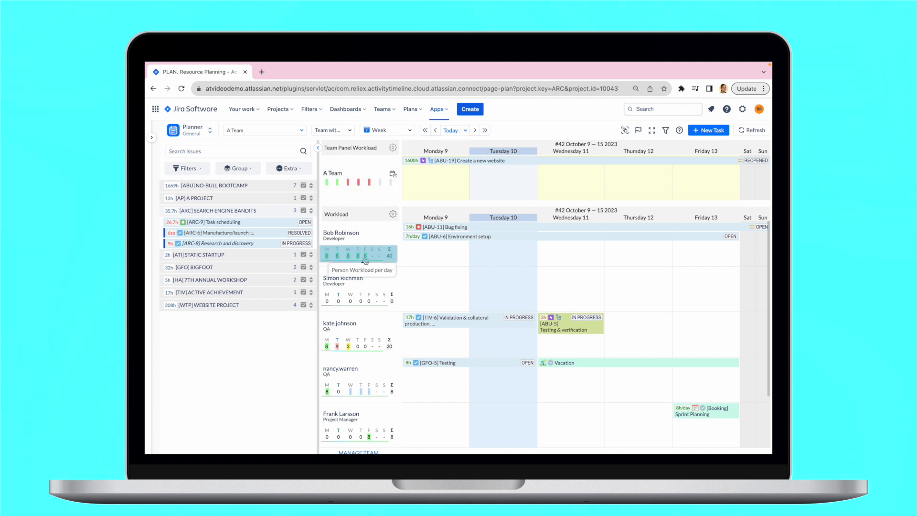
pyautogui.moveTo(278, 224)
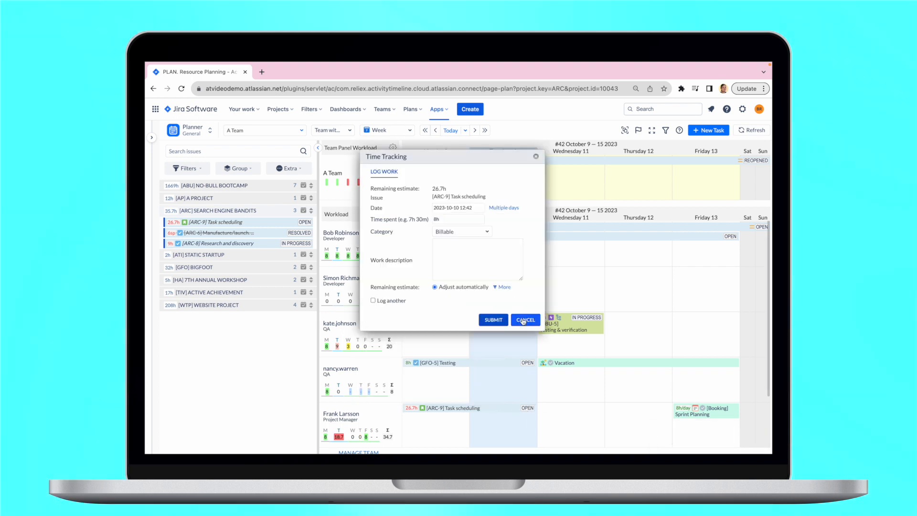
# Dismiss ARC-9's Time Tracking dialog and set the planner range to Half a Year.
pyautogui.click(524, 320)
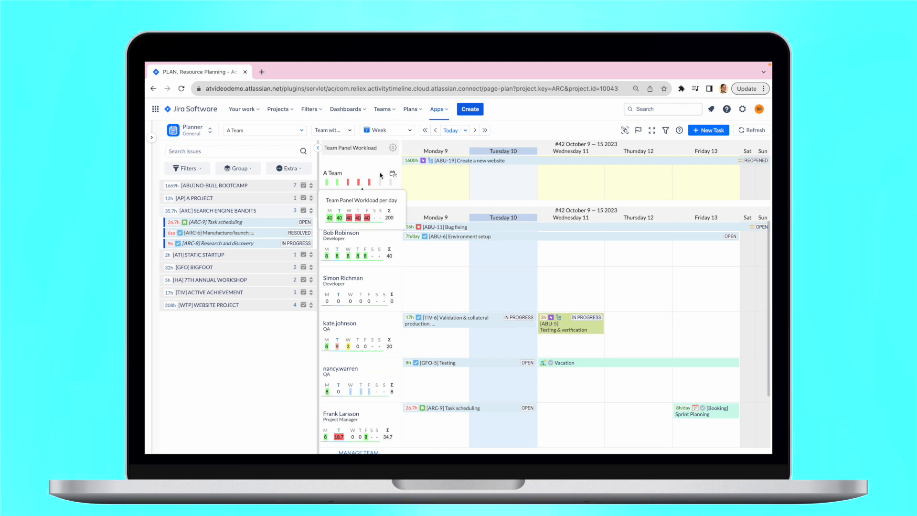
pyautogui.click(386, 130)
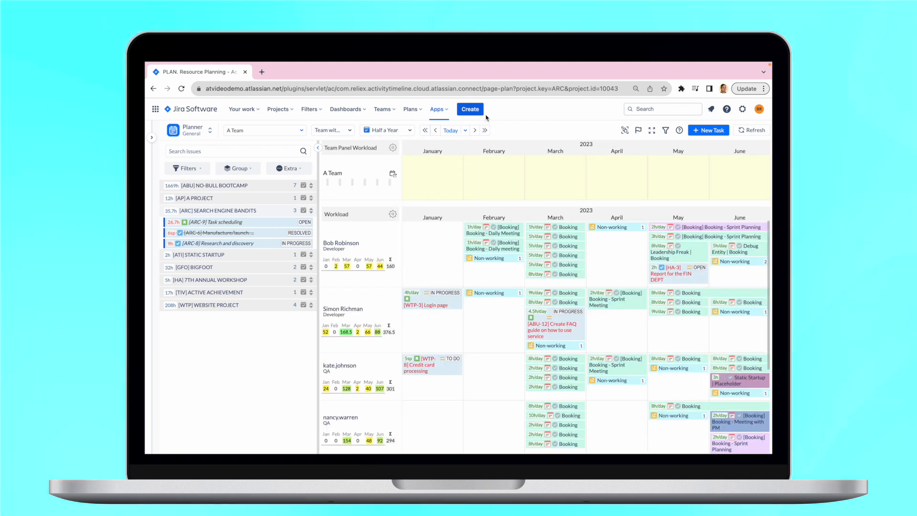
# View the My Teams list, then go back to Resource Planning.
pyautogui.click(171, 138)
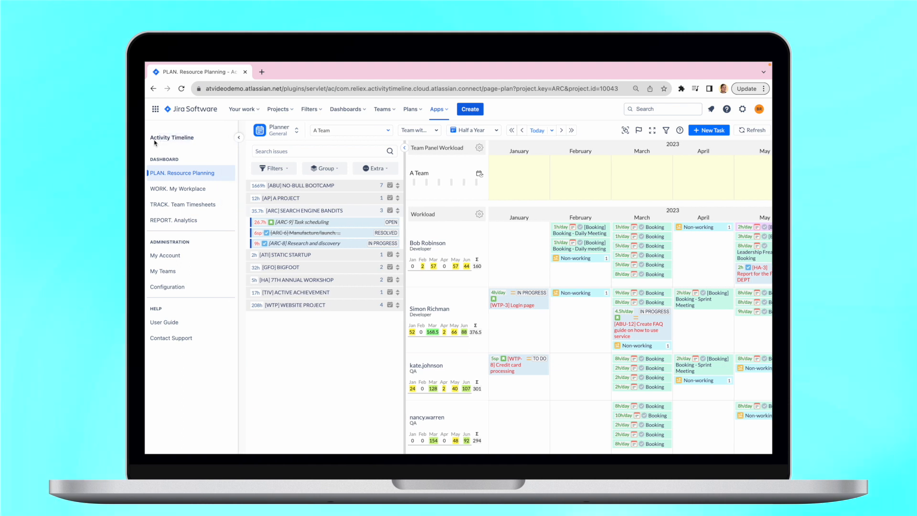
pyautogui.click(163, 270)
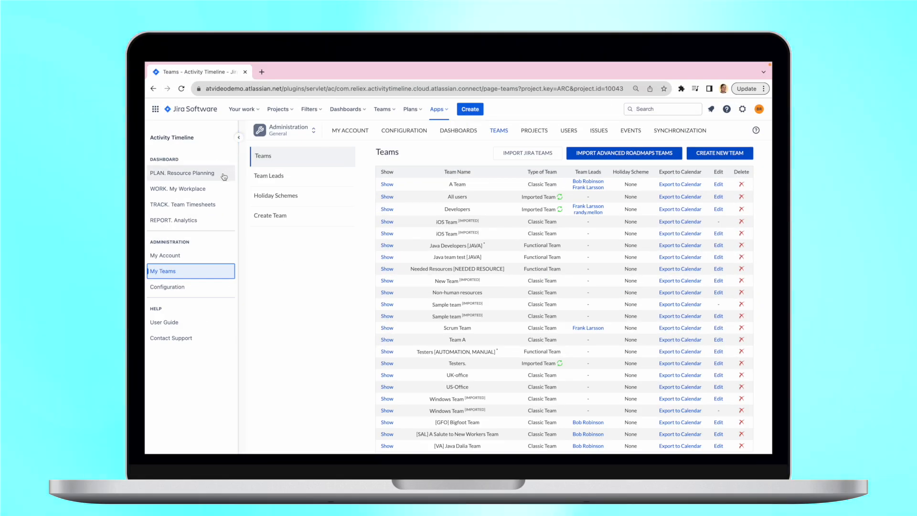
pyautogui.click(183, 173)
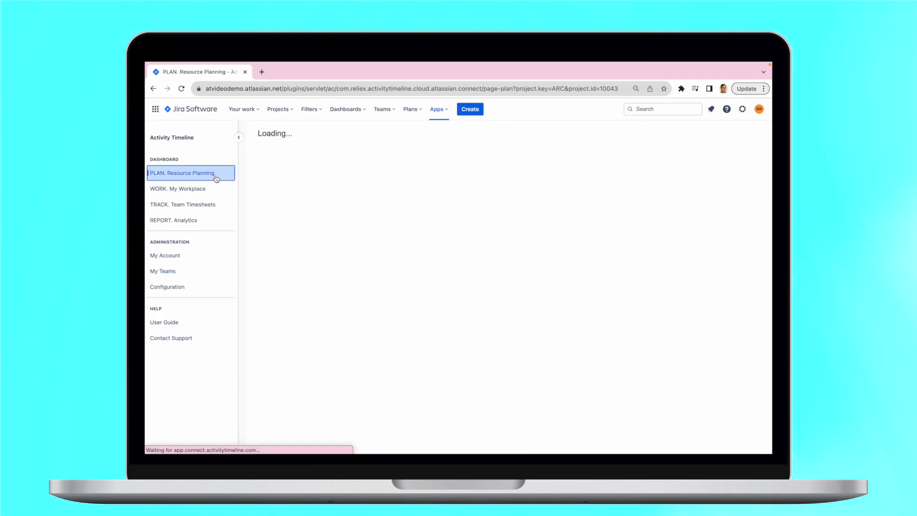
# Expand MD Mobile Dev in the issue list and switch the view to Team with Users.
pyautogui.click(182, 172)
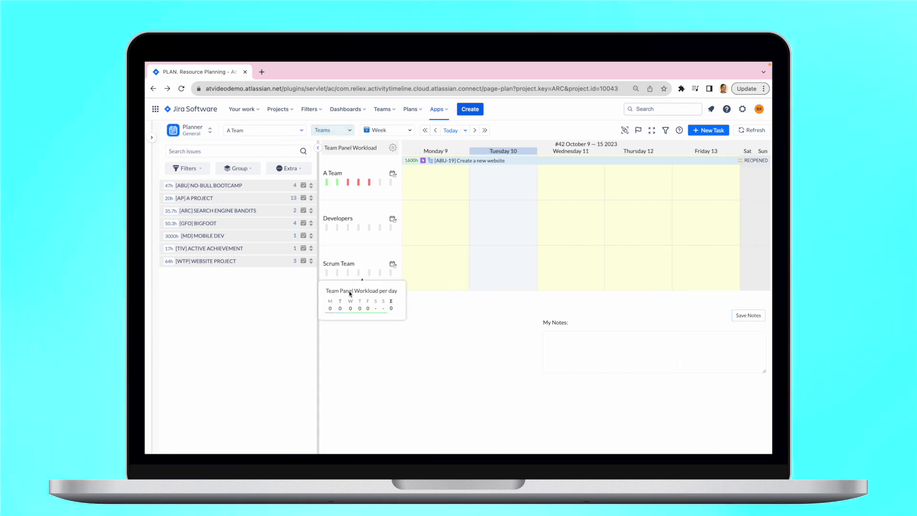
pyautogui.moveTo(364, 135)
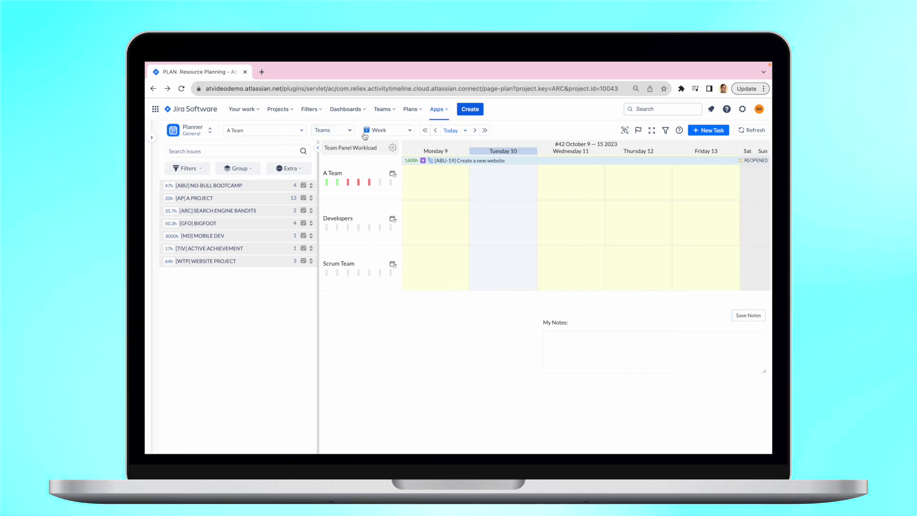
pyautogui.click(388, 130)
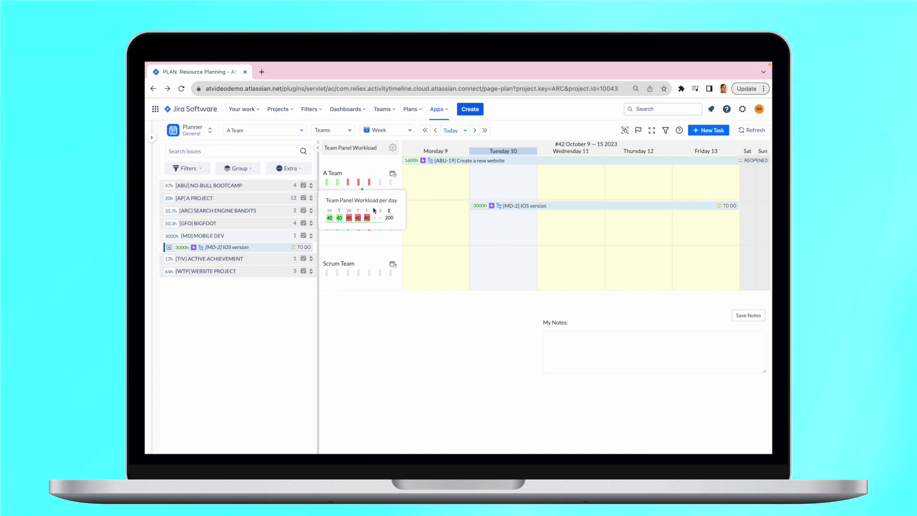
pyautogui.click(393, 148)
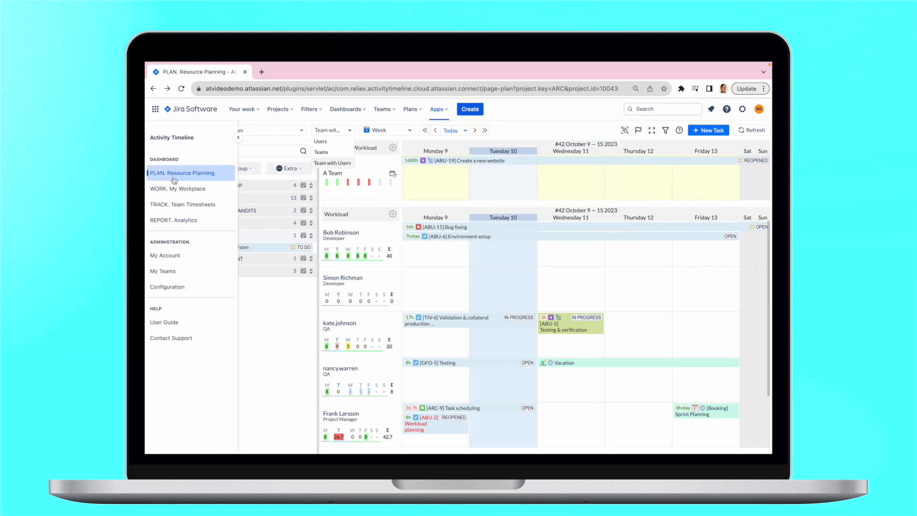
pyautogui.click(182, 204)
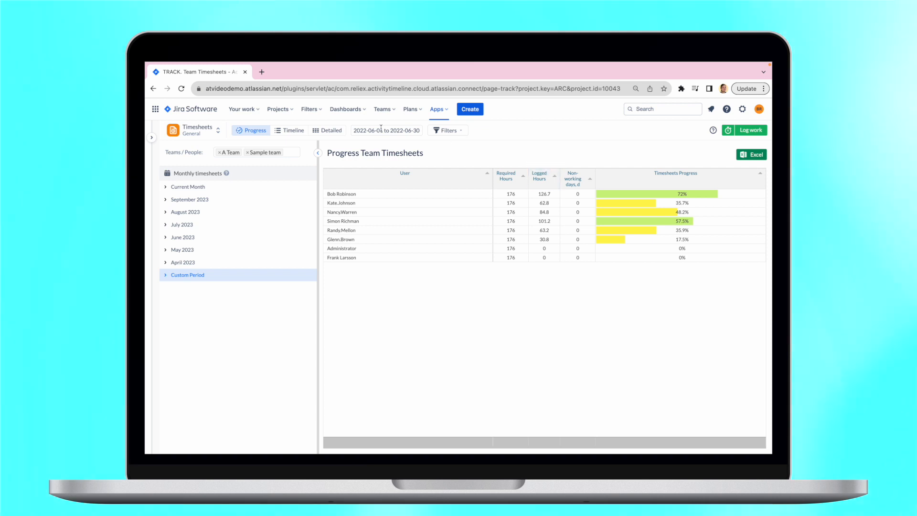
pyautogui.click(289, 130)
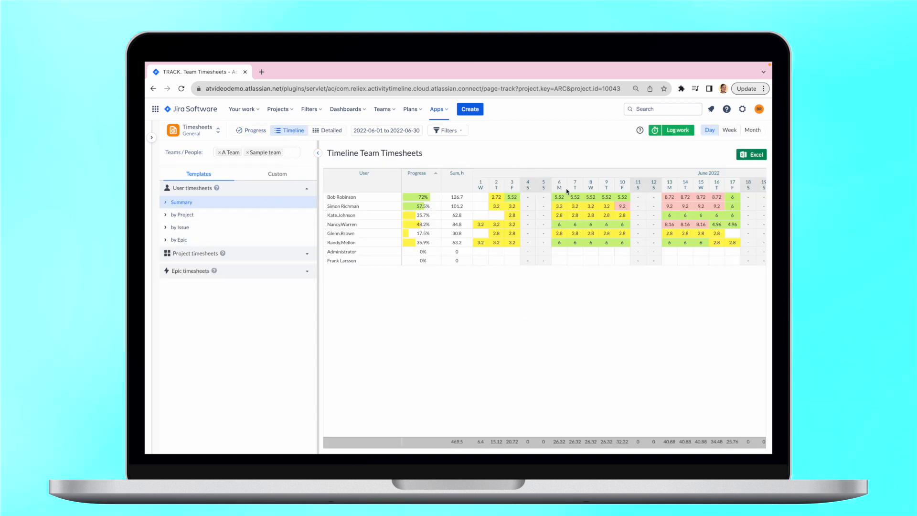
pyautogui.click(575, 196)
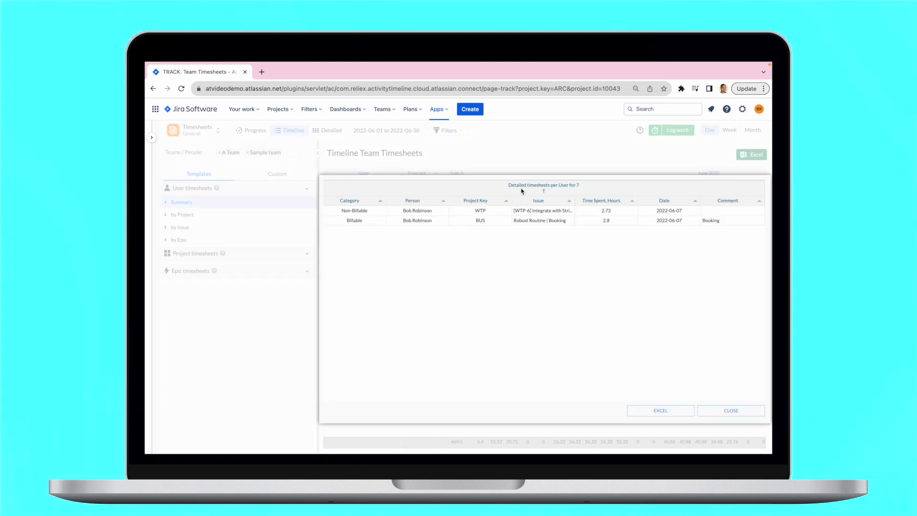
pyautogui.moveTo(649, 281)
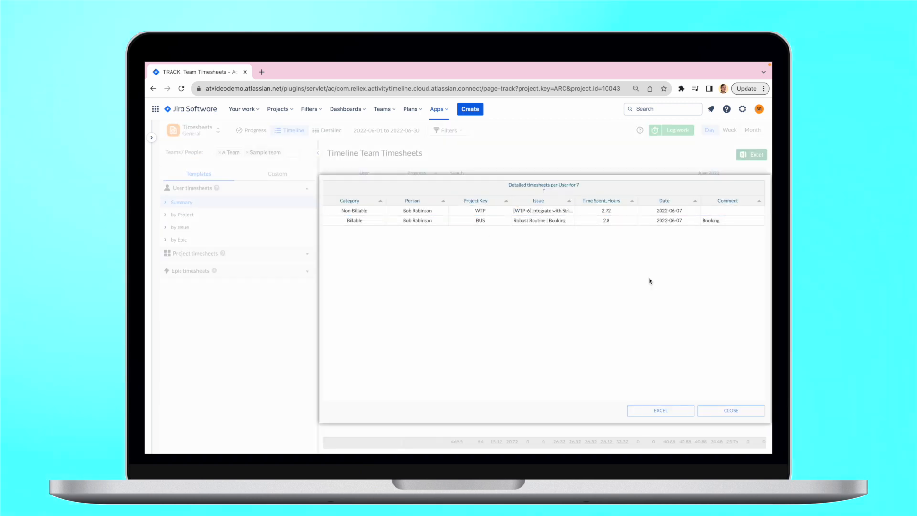
pyautogui.click(731, 410)
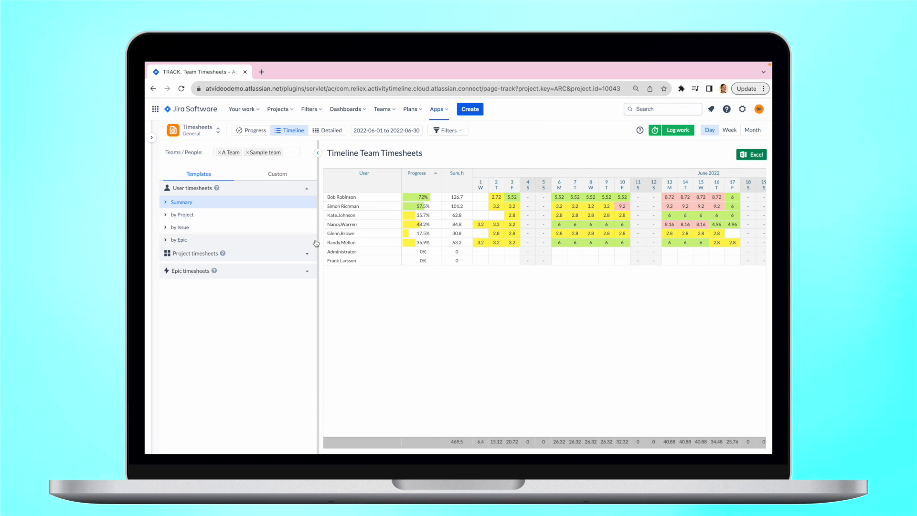
# Set Group By to Team under Custom and expand the team groups.
pyautogui.click(277, 174)
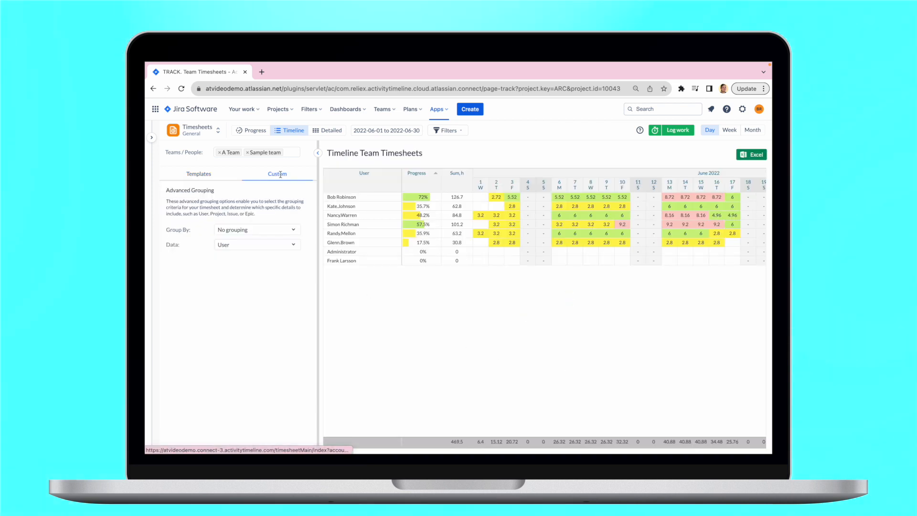
pyautogui.click(256, 230)
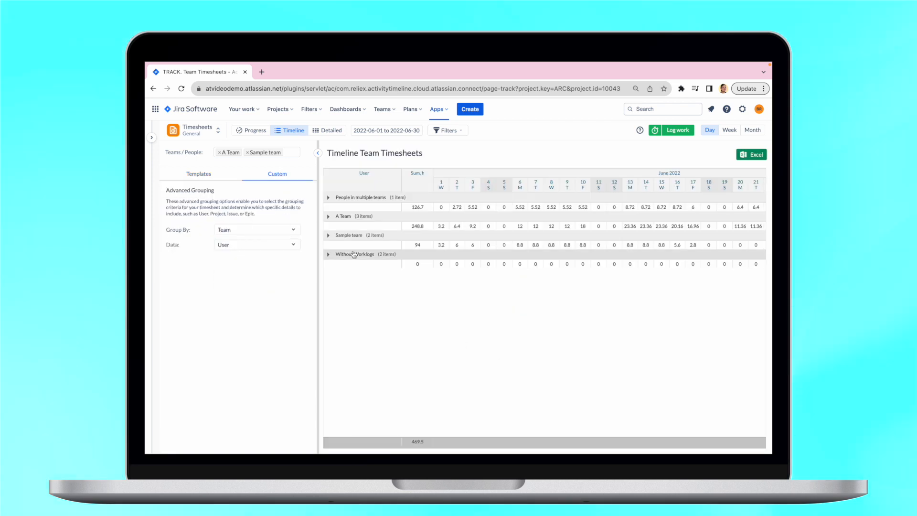
pyautogui.click(328, 197)
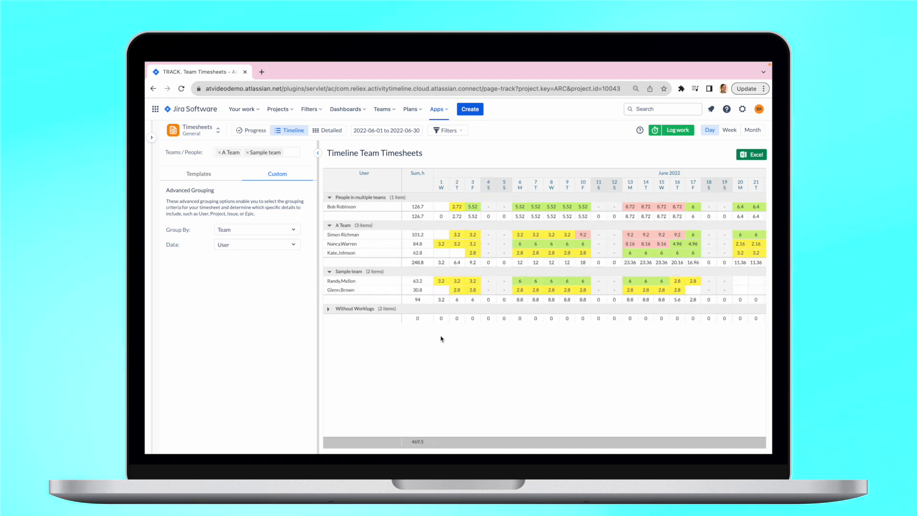
pyautogui.click(256, 245)
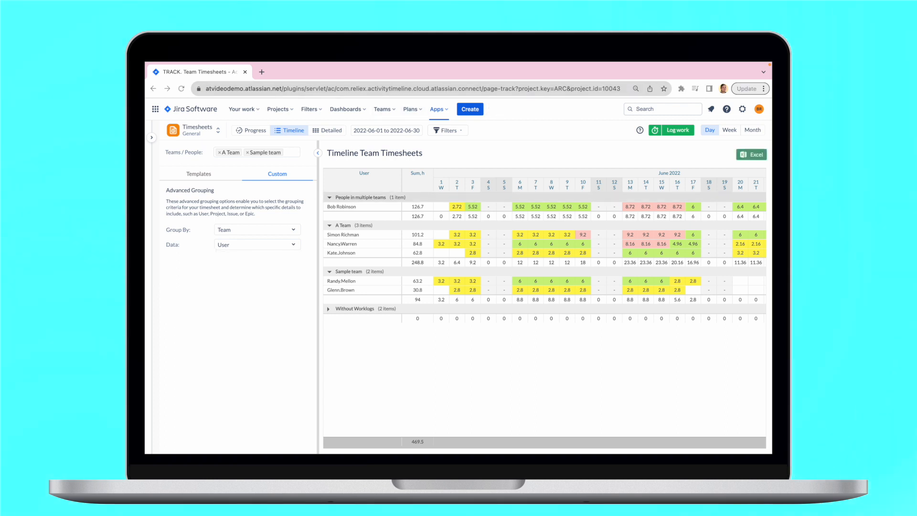
pyautogui.moveTo(716, 156)
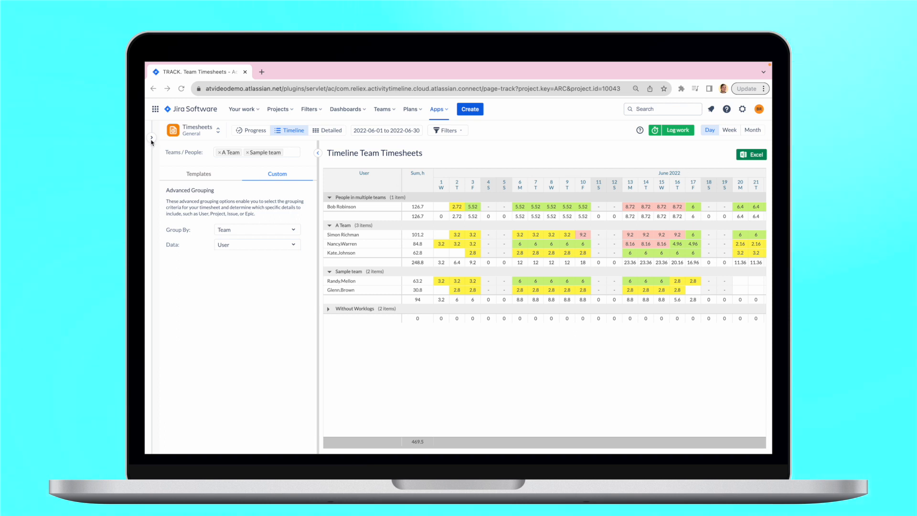
pyautogui.click(151, 138)
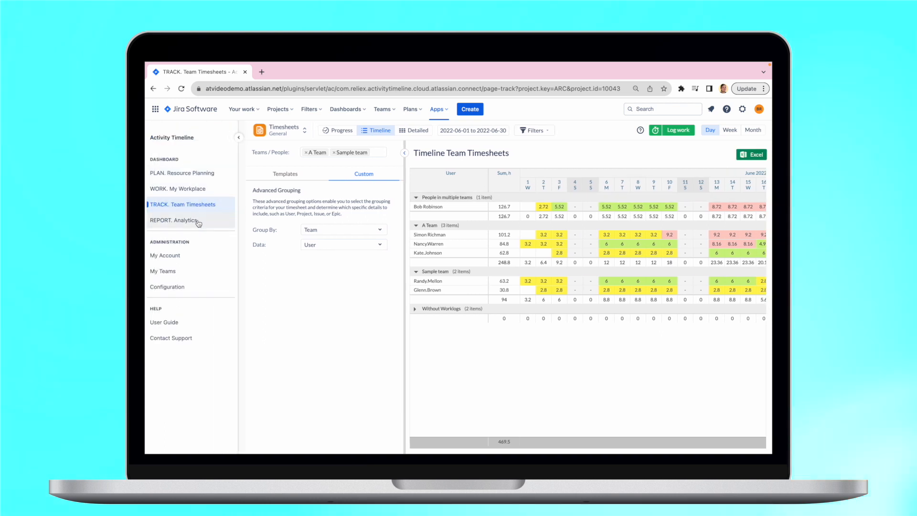
# Open the Team utilization report in Analytics and switch Units to Day.
pyautogui.click(174, 220)
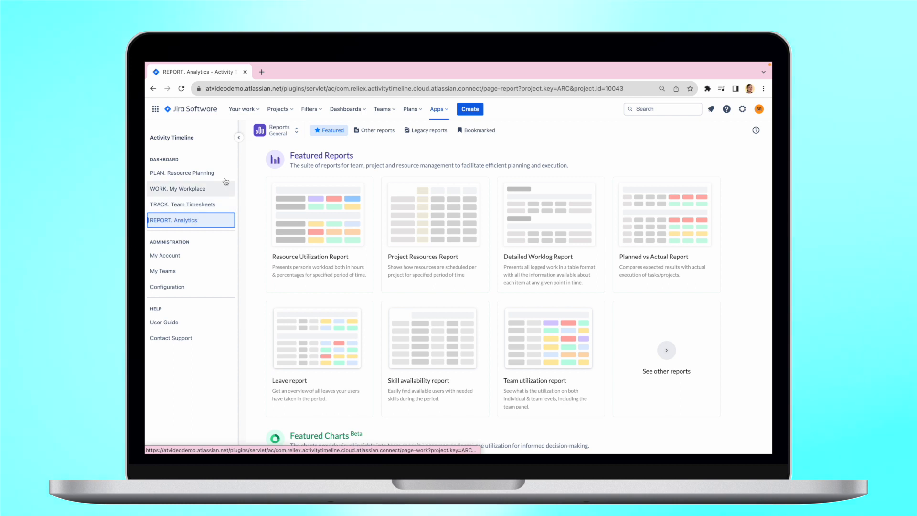
pyautogui.click(238, 138)
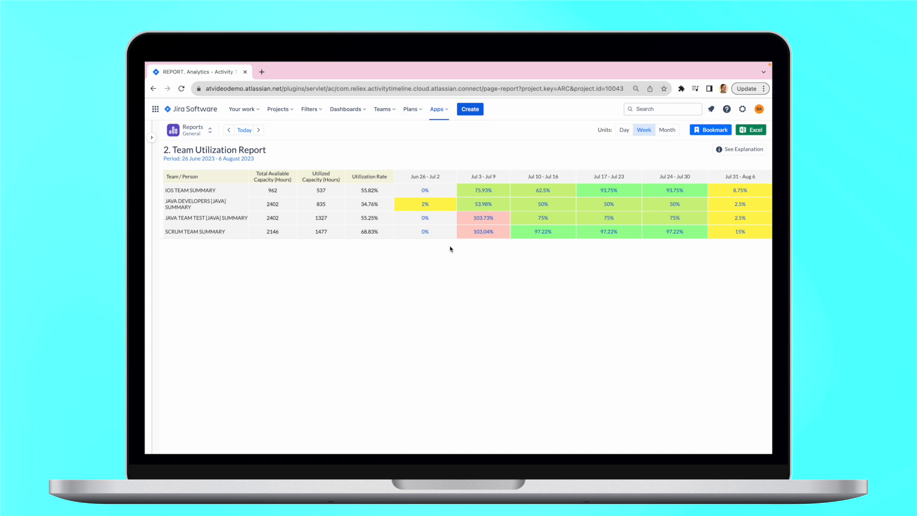
pyautogui.click(623, 130)
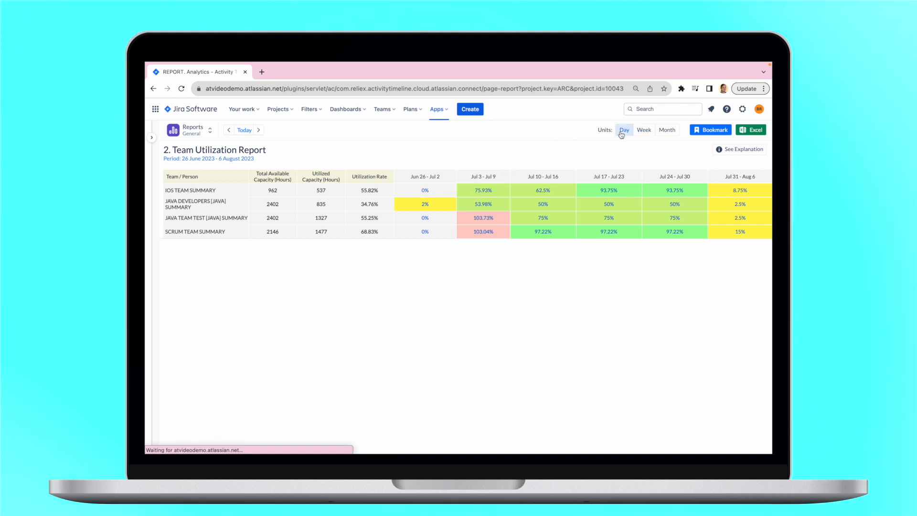